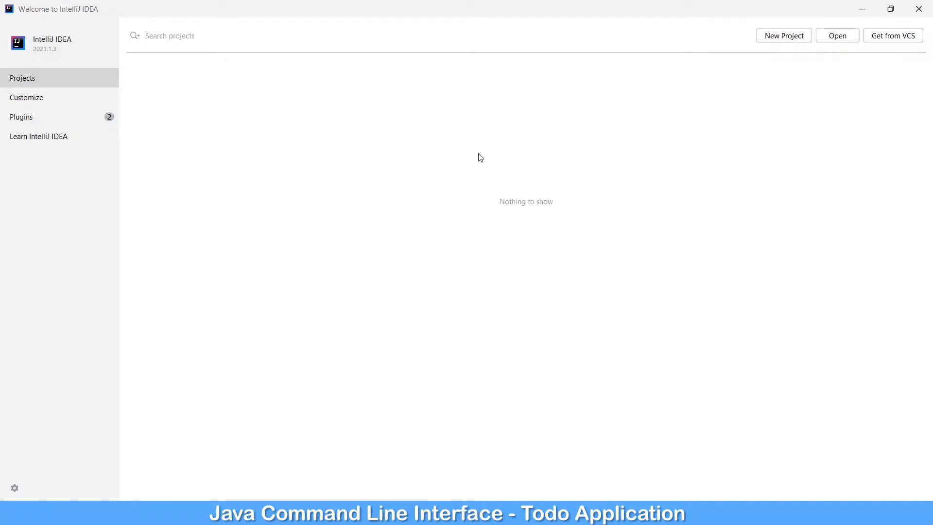
mouse_move(672, 72)
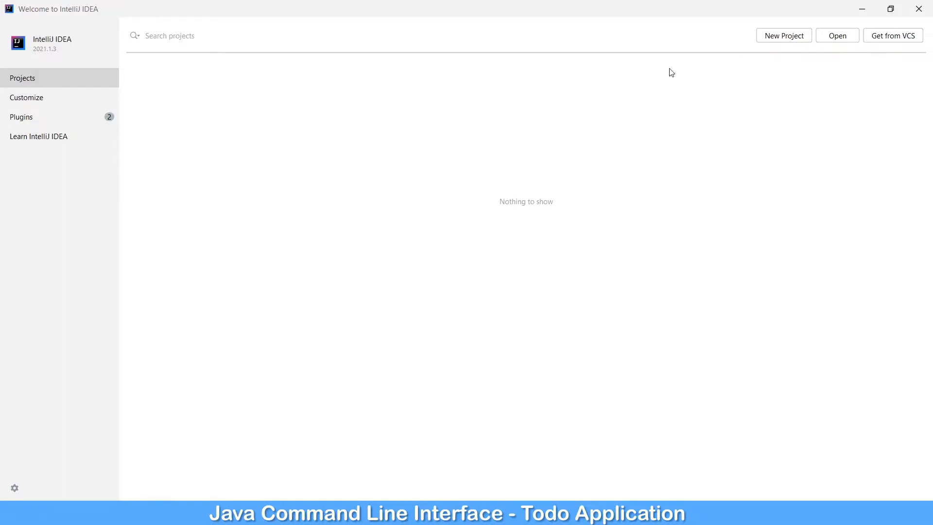
Step: Start a new Maven project created from the maven-archetype-quickstart archetype
left_click(783, 35)
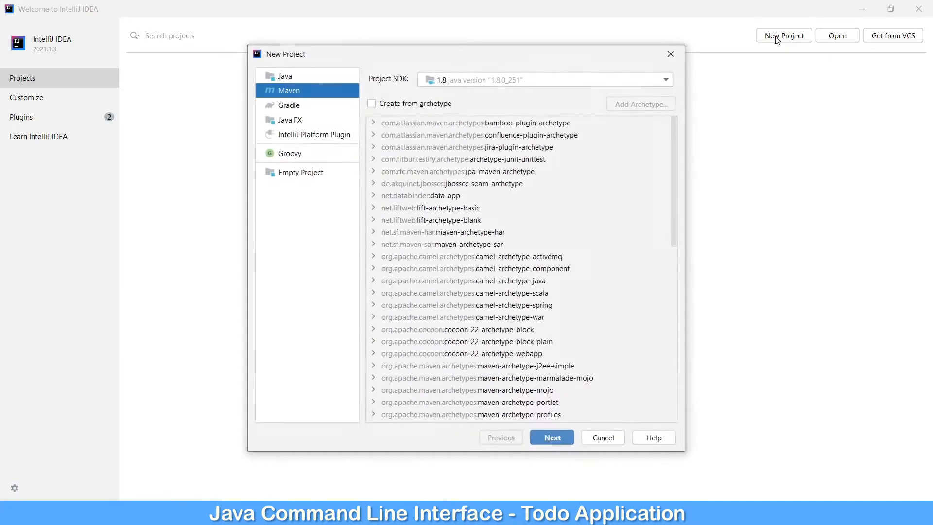
mouse_move(286, 100)
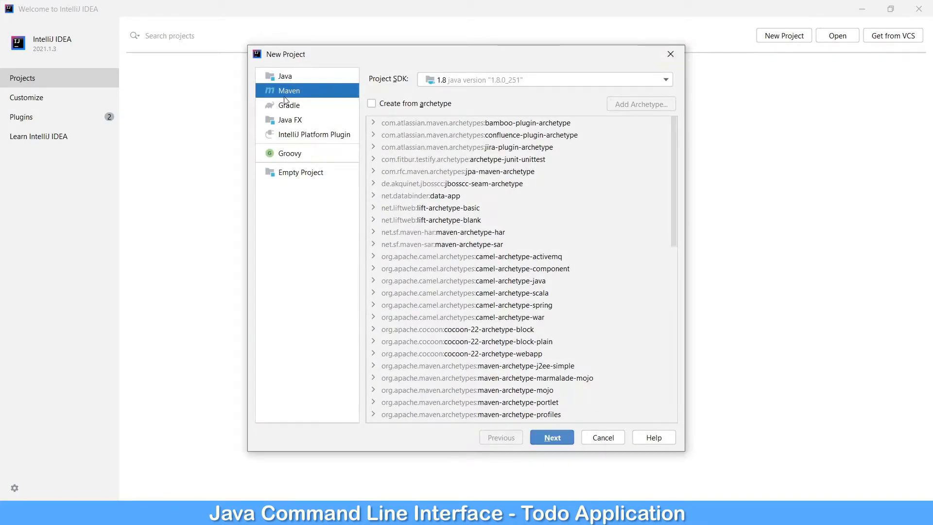
mouse_move(446, 83)
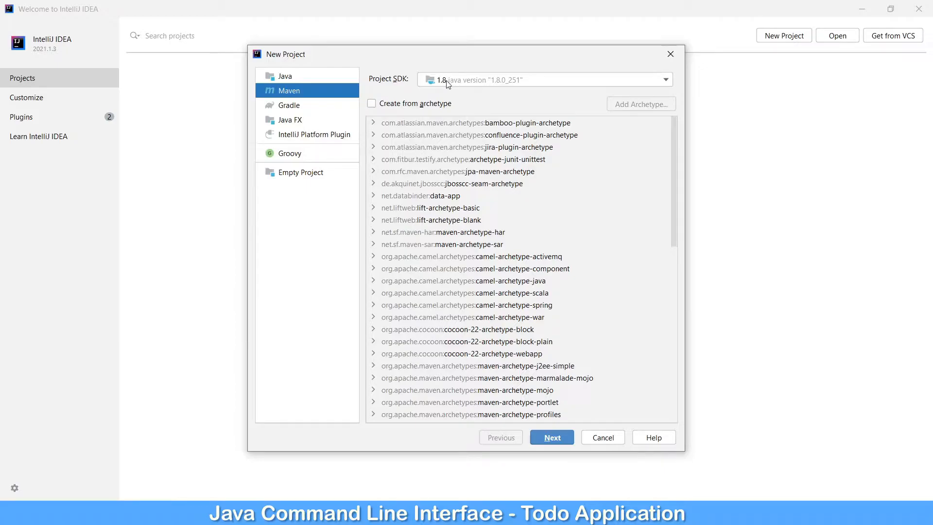
left_click(372, 103)
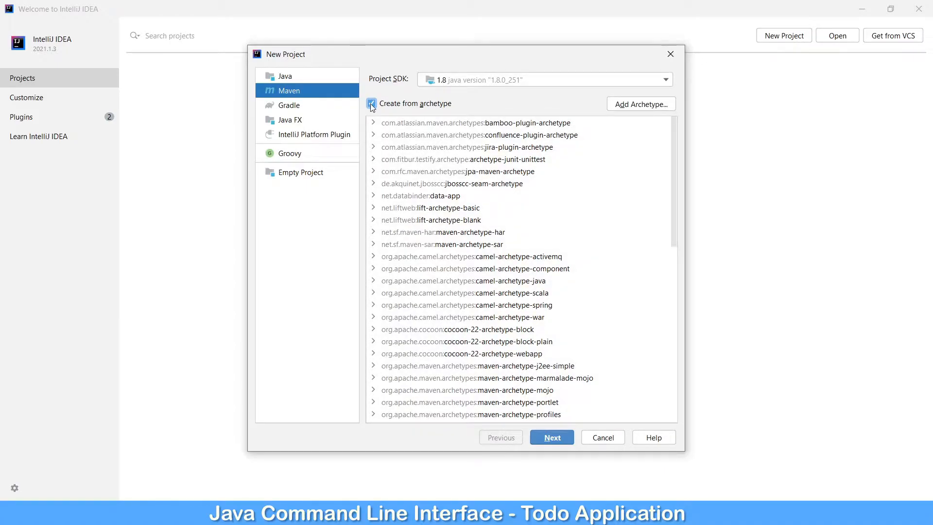
scroll("down", 3)
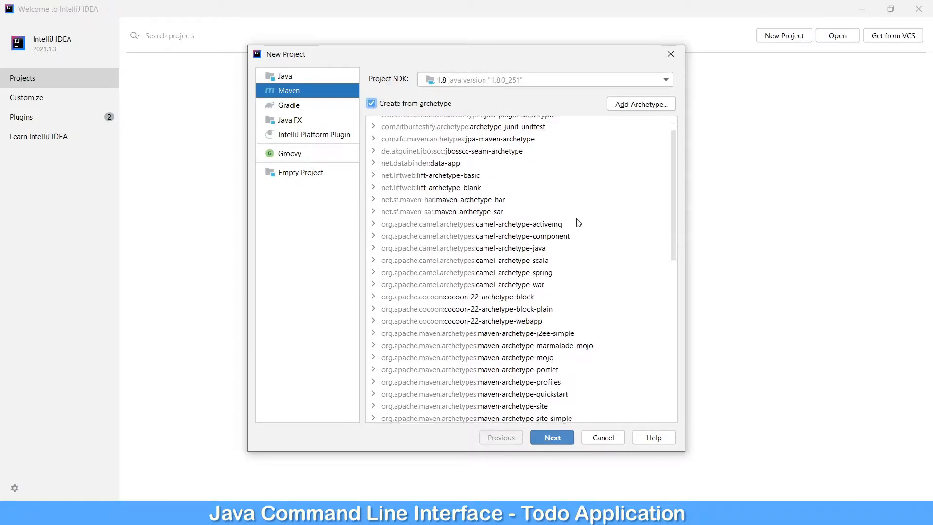
scroll("down", 3)
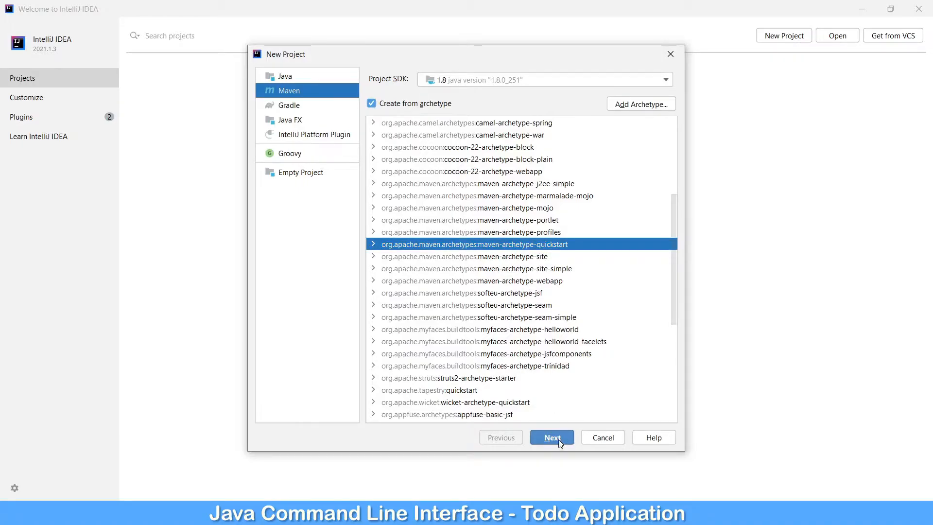
Step: Name the project todo-java-cli at D:\learning\todo-java-cli
left_click(550, 438)
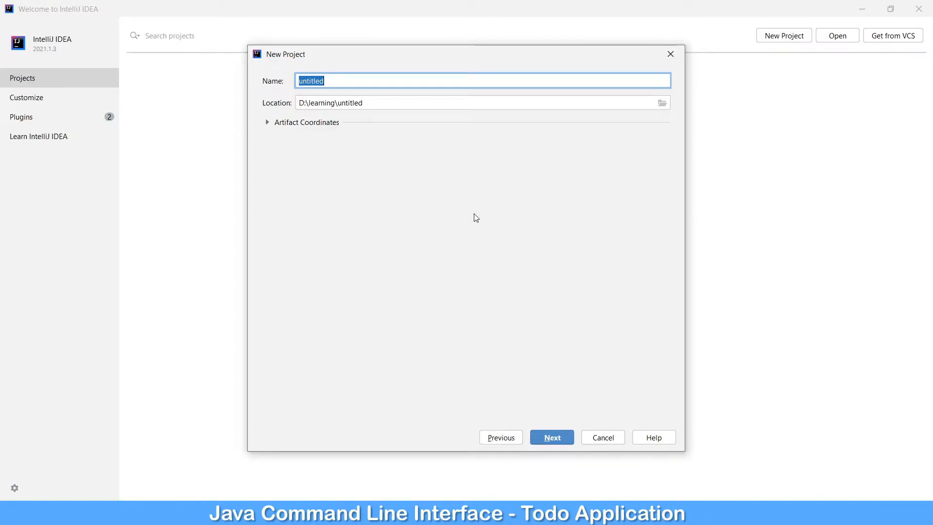
type("t")
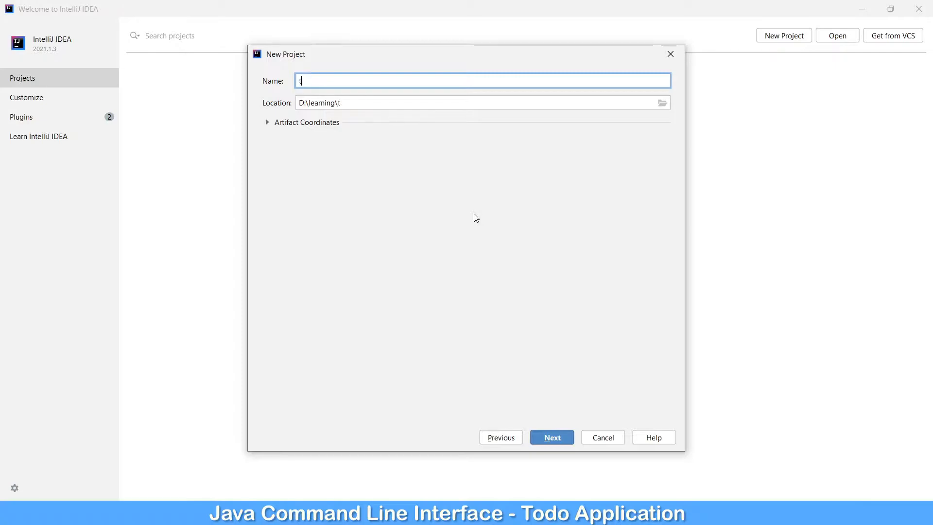
type("odo-c")
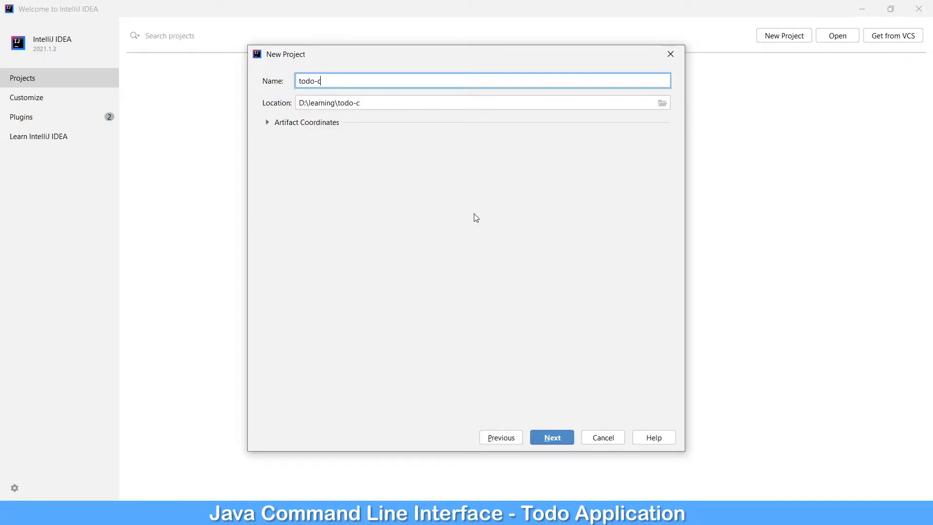
type("java-cli")
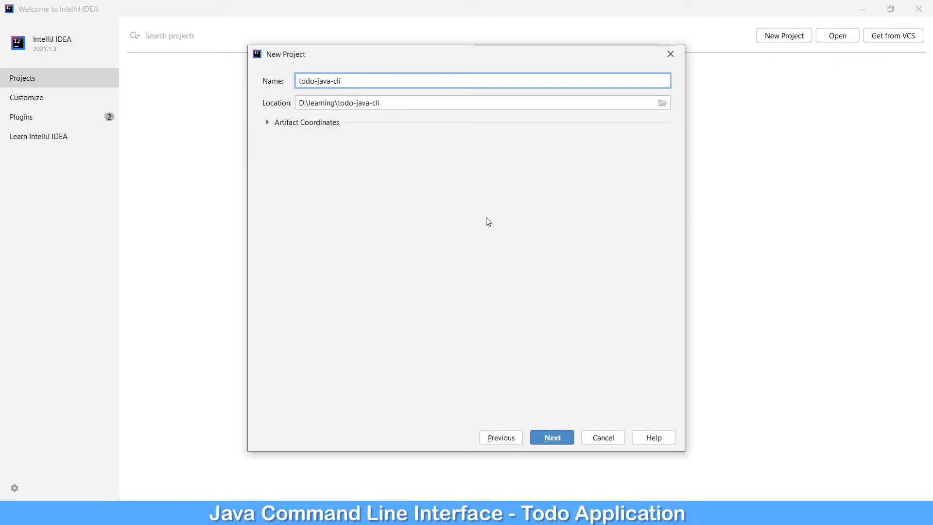
mouse_move(268, 125)
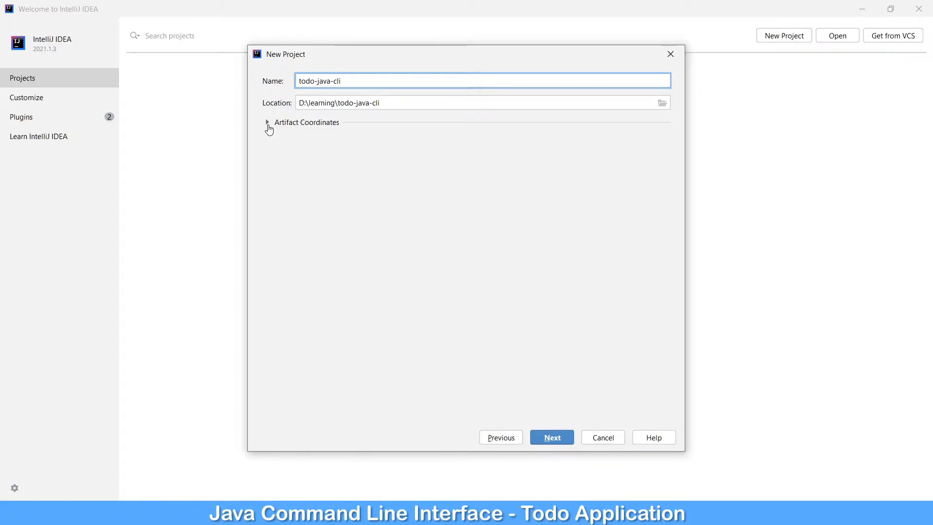
Step: Set GroupId com.learning.cli and Version 1.0 for artifact todo-java-cli
left_click(267, 122)
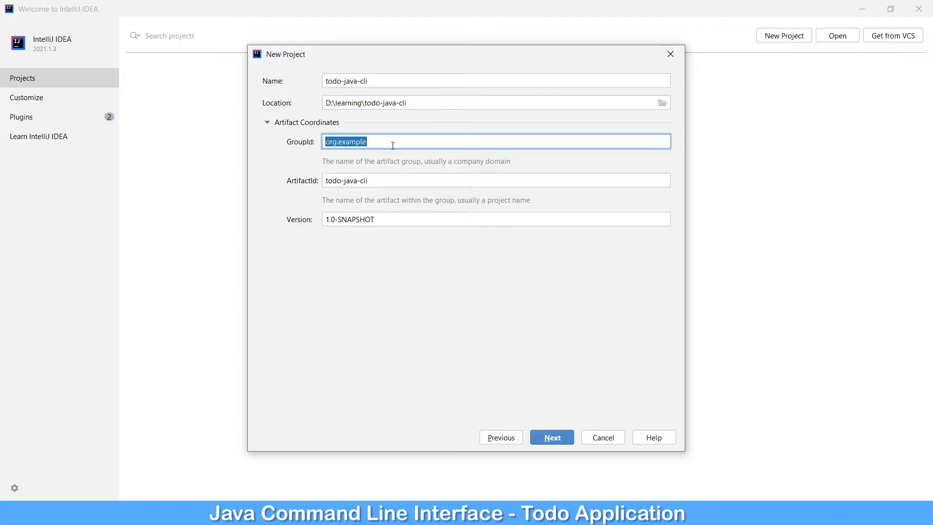
mouse_move(393, 163)
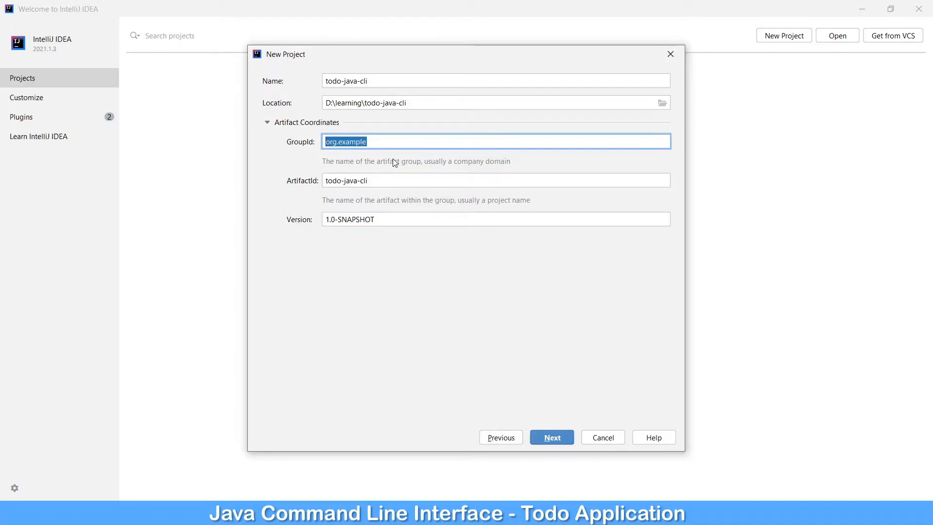
type("com.learning.cli")
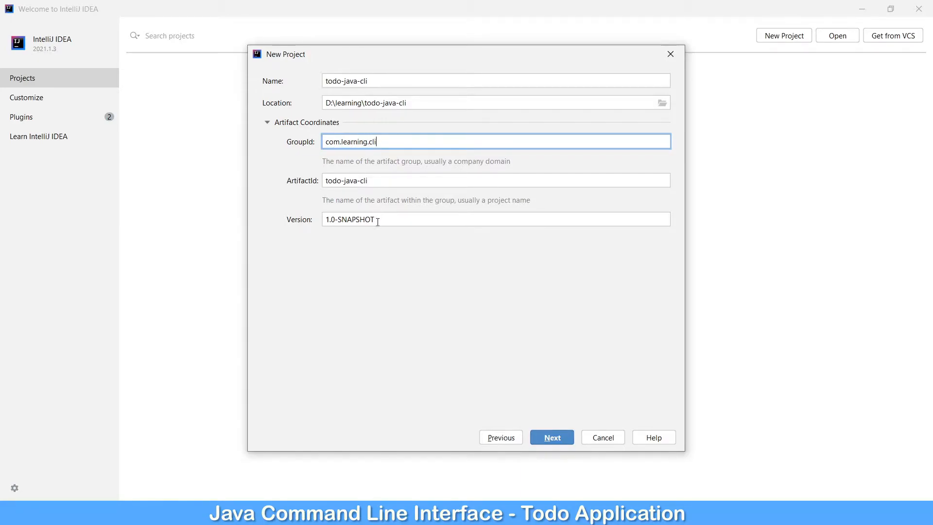
double_click(356, 218)
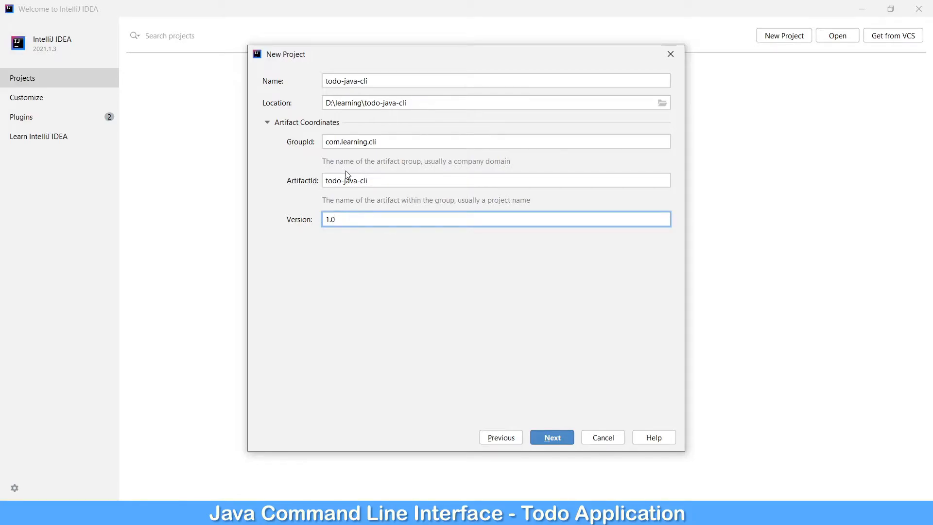
mouse_move(375, 195)
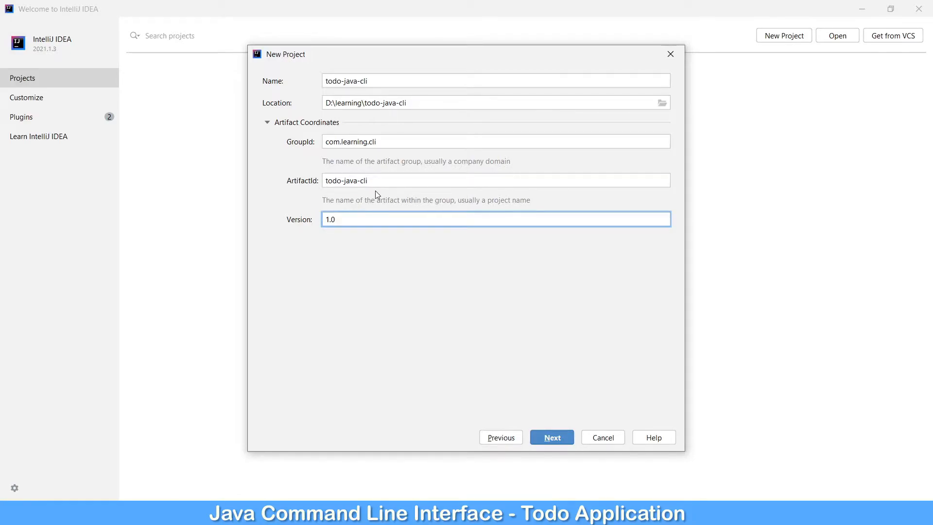
mouse_move(551, 447)
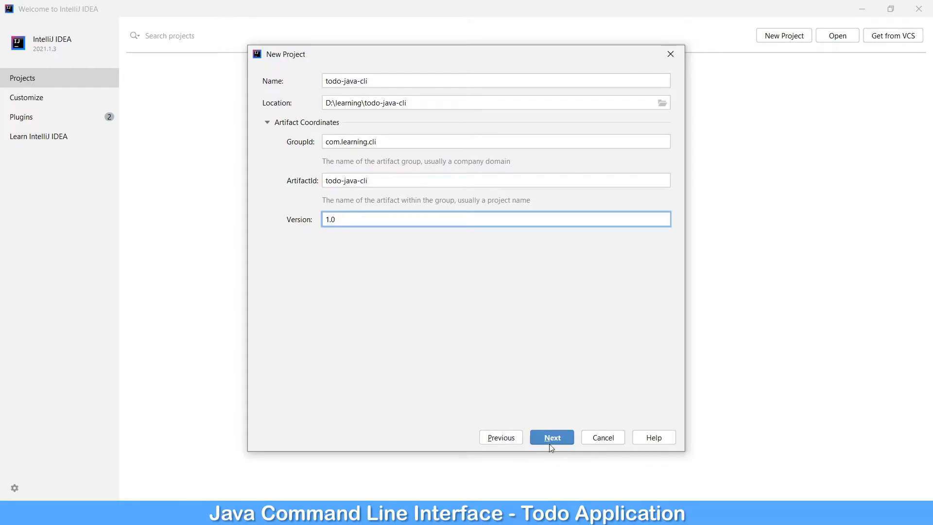
Step: Review the Maven properties and finish creating the todo-java-cli project
left_click(550, 438)
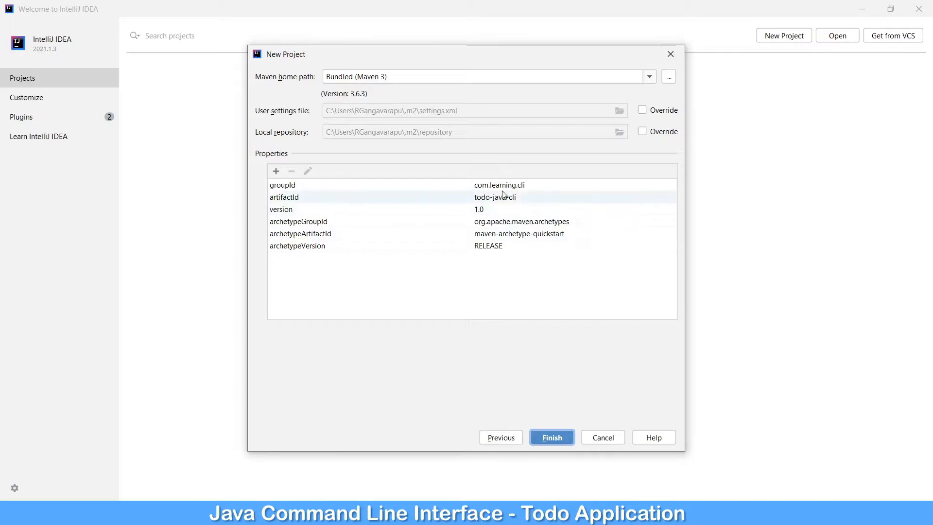
left_click(493, 197)
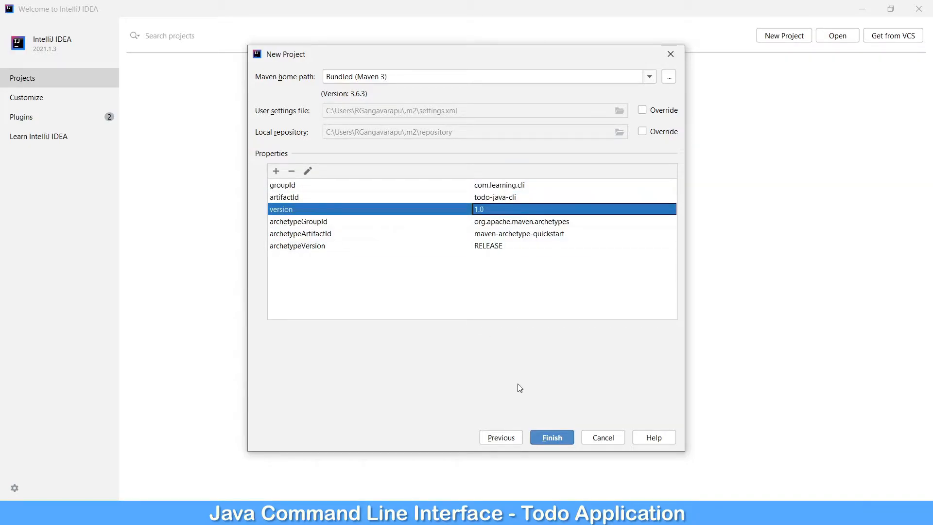
left_click(551, 436)
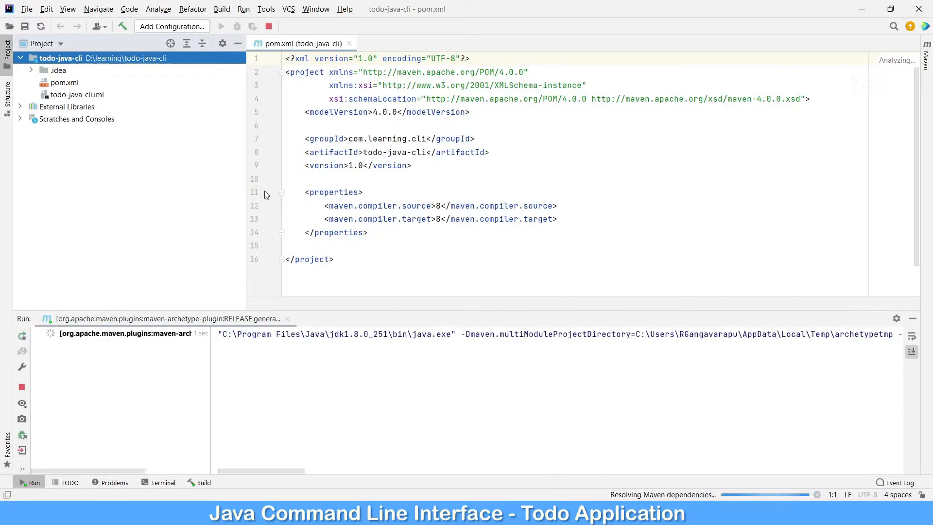
mouse_move(24, 27)
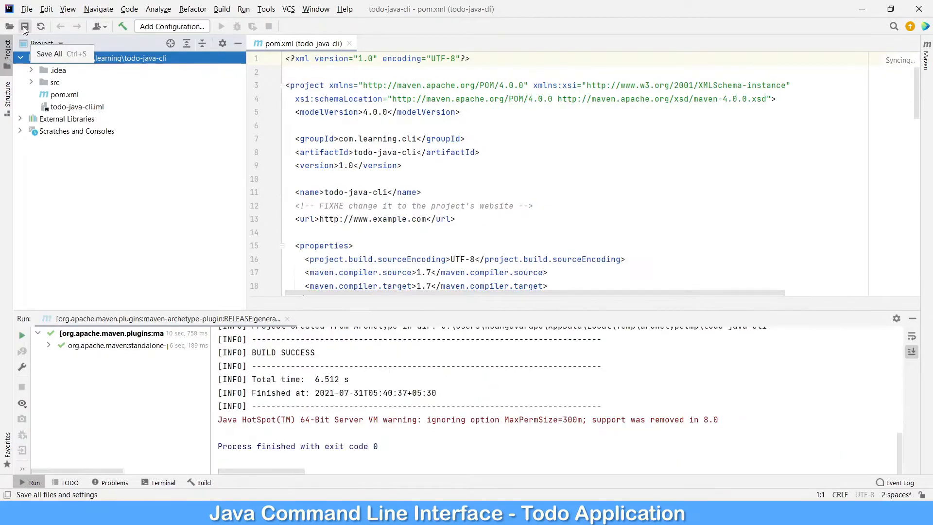
Step: Save all after the archetype build succeeds and look through the generated pom.xml
left_click(24, 26)
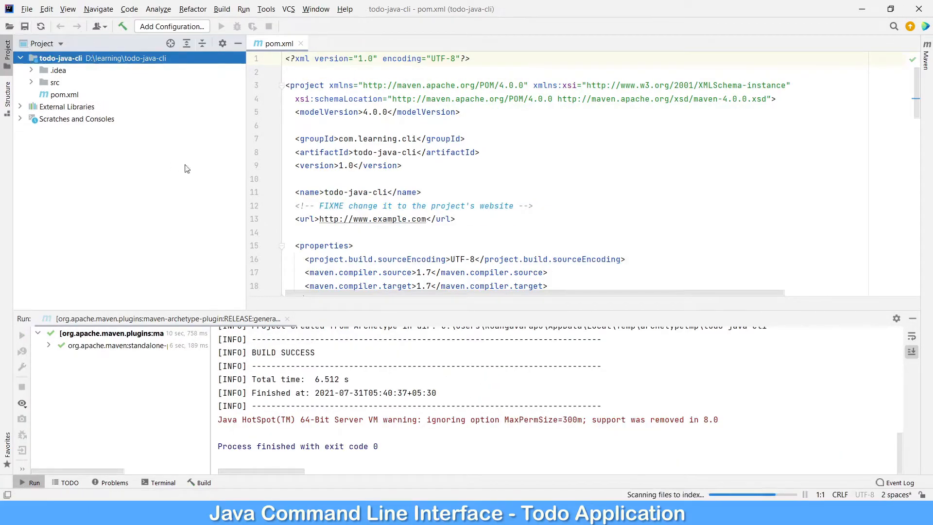
scroll("down", 3)
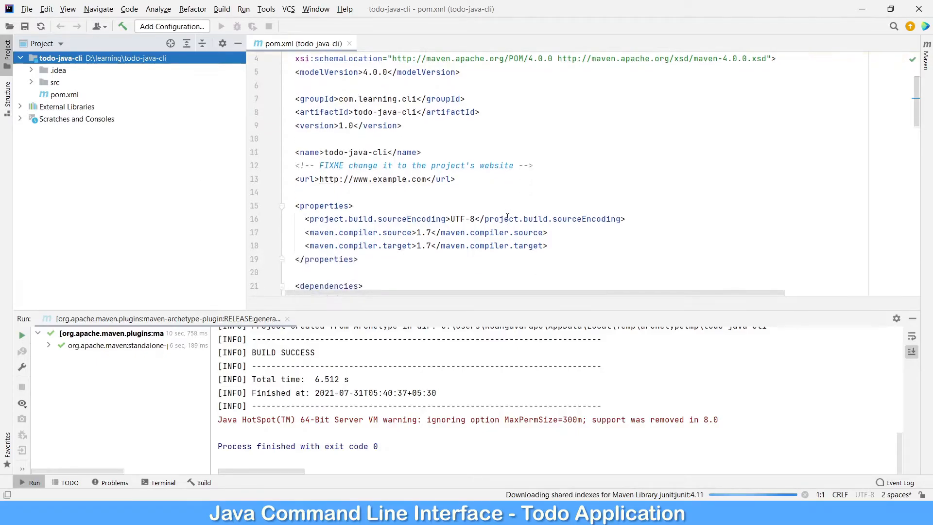
left_click(349, 43)
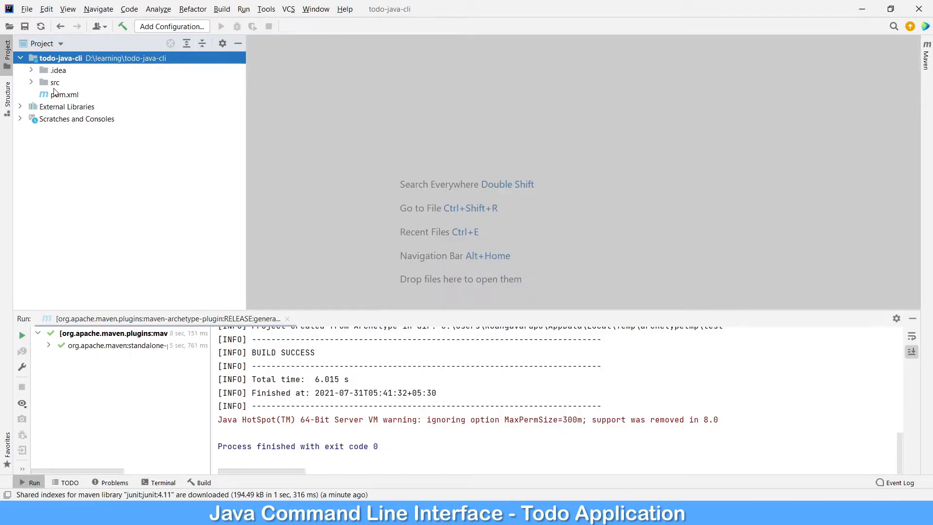
double_click(64, 95)
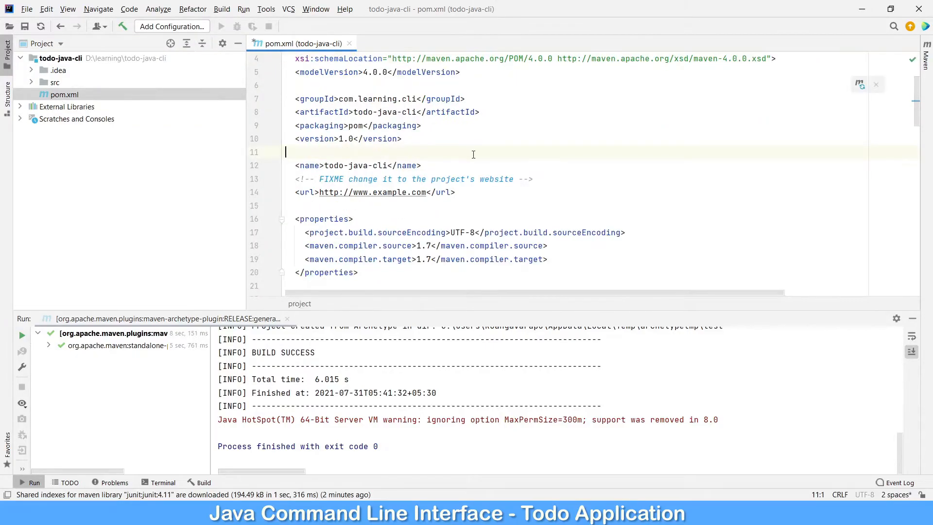
scroll("up", 3)
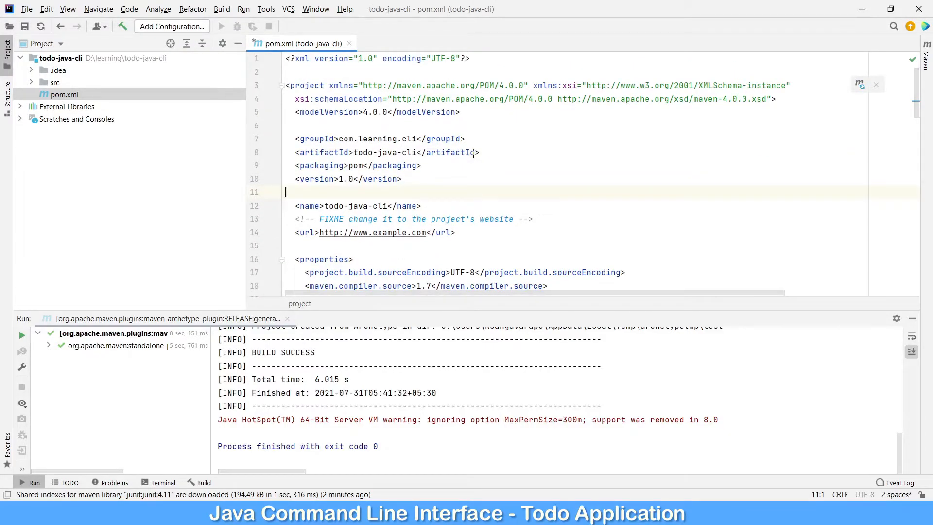
mouse_move(412, 256)
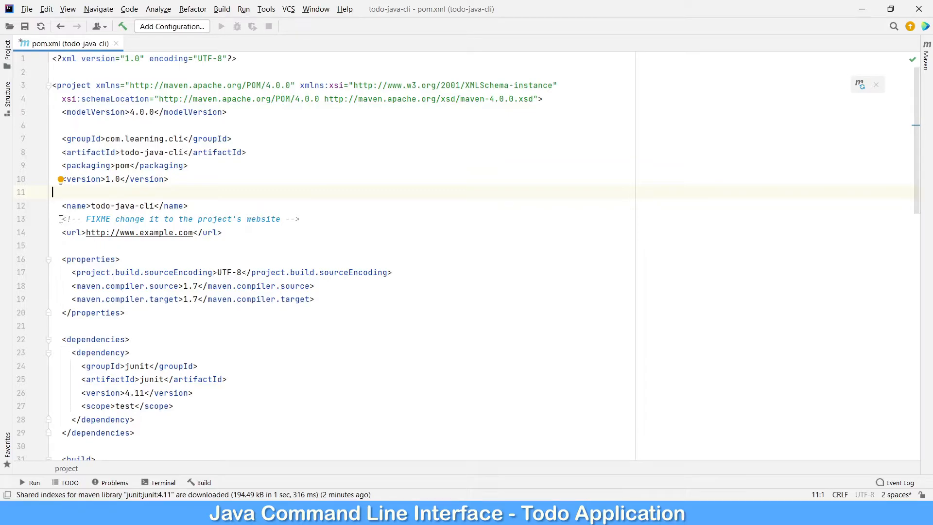
left_click(144, 232)
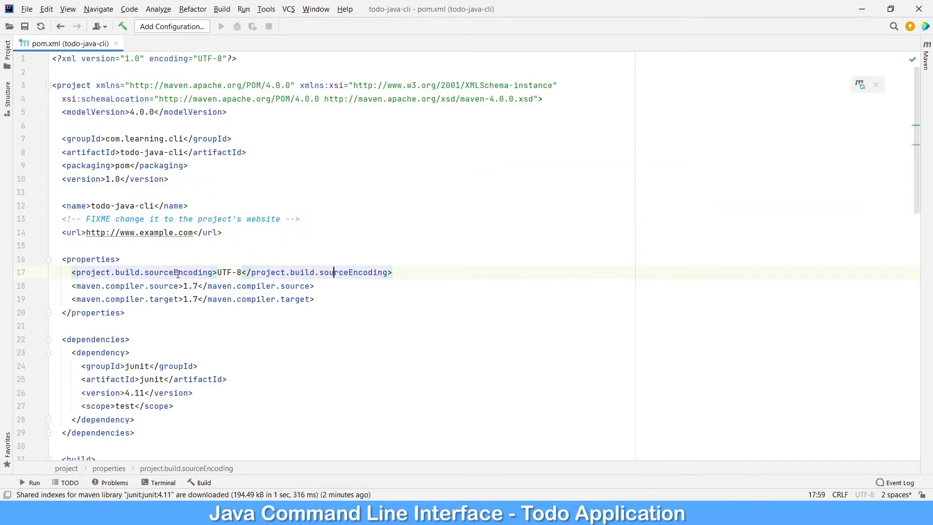
left_click(196, 285)
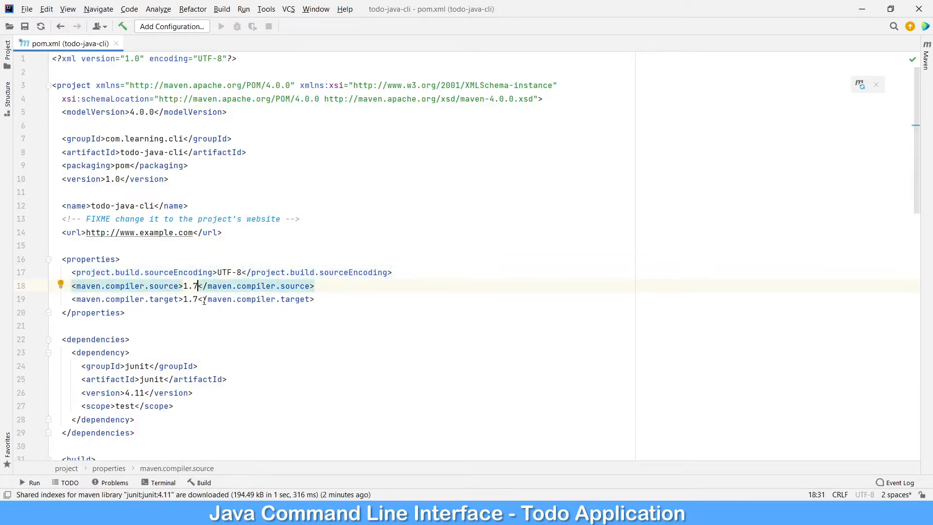
left_click(196, 299)
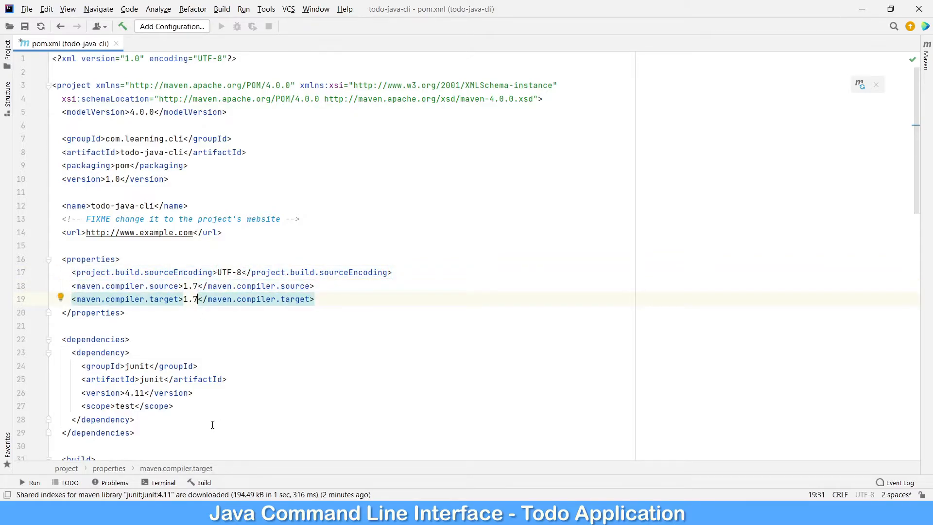
scroll("down", 3)
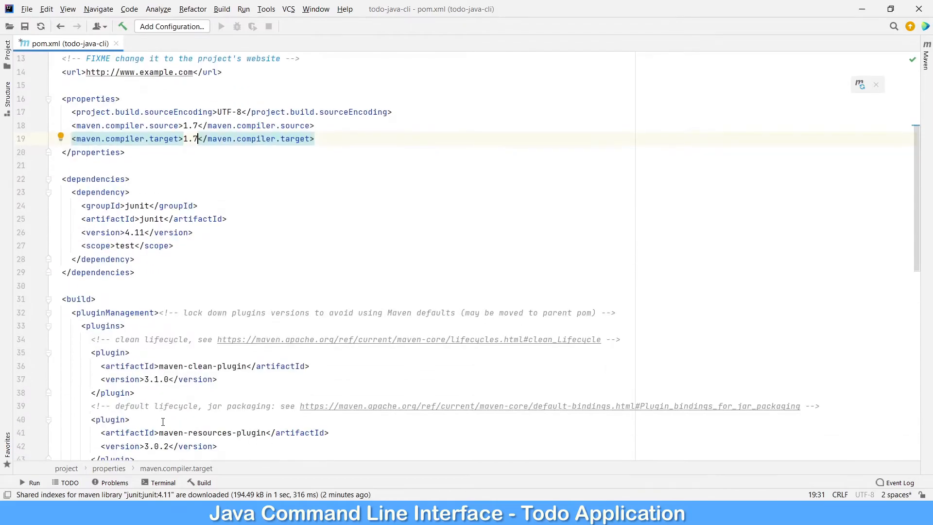
scroll("down", 3)
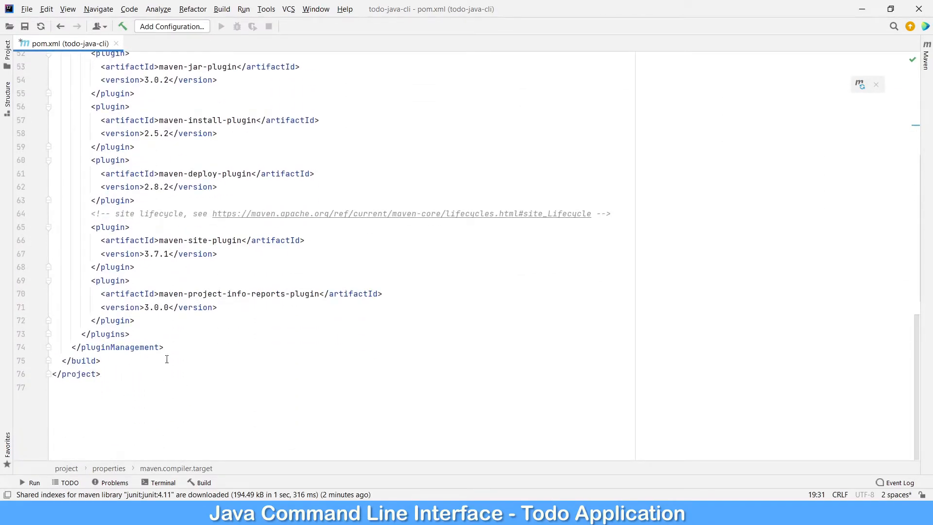
scroll("up", 3)
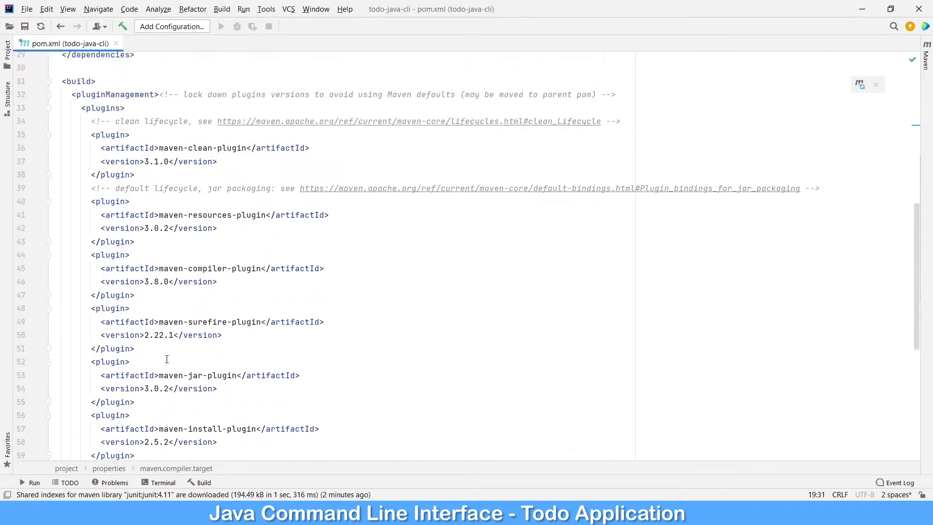
scroll("up", 3)
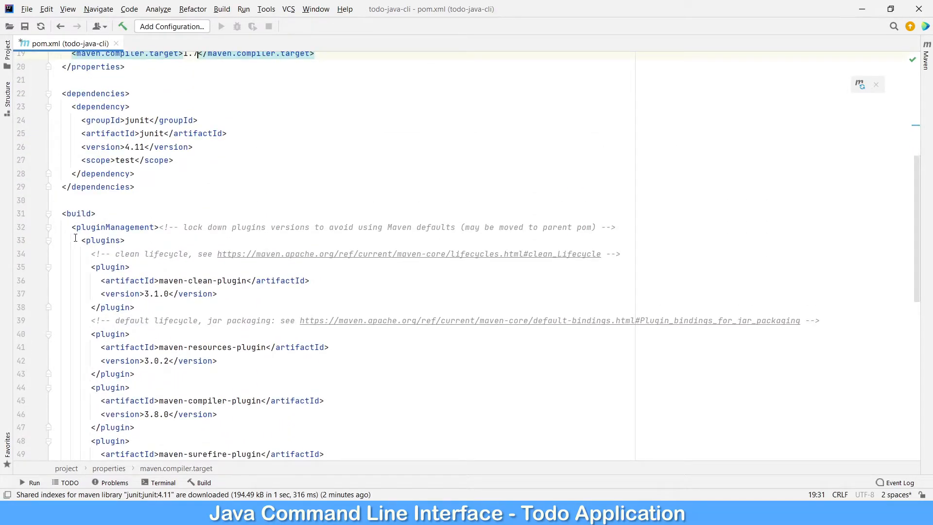
Step: Remove the plugin entries and JUnit dependency from pom.xml and set compiler source/target to 1.8
left_click(86, 253)
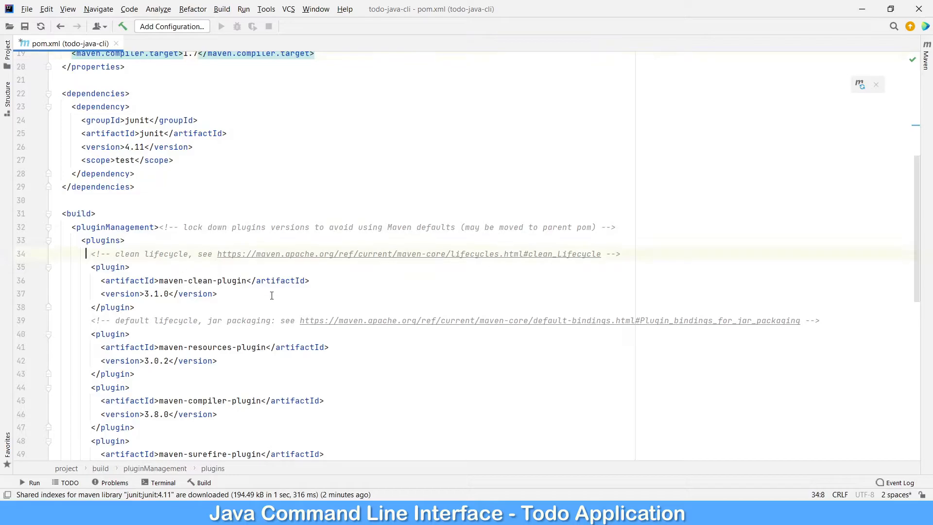
scroll("down", 3)
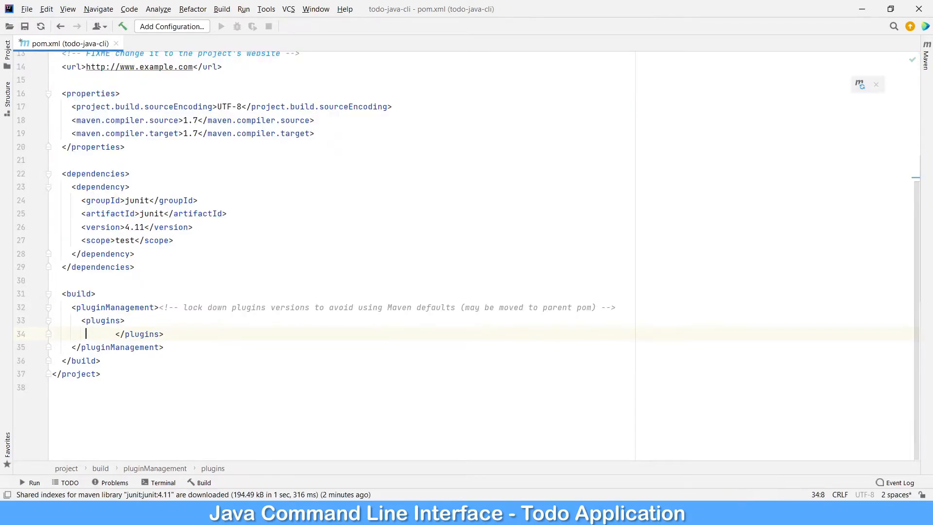
scroll("up", 3)
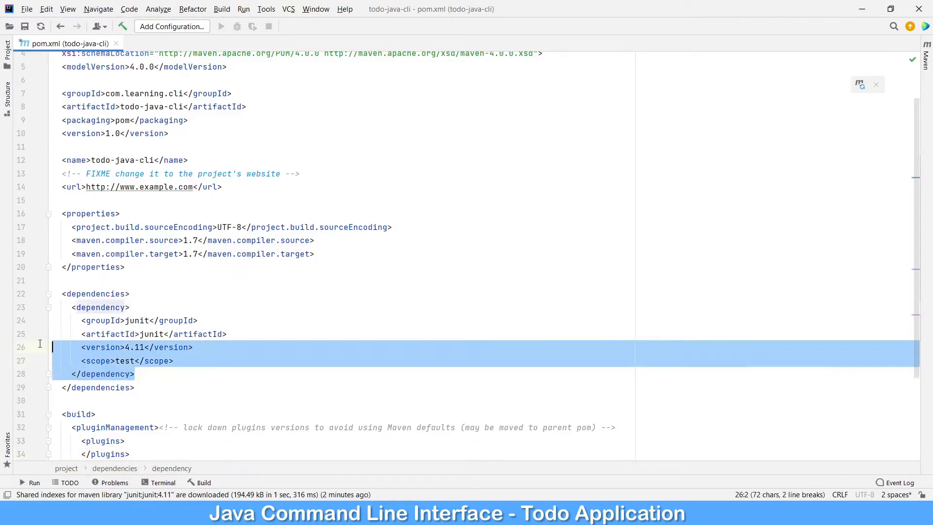
key("Delete")
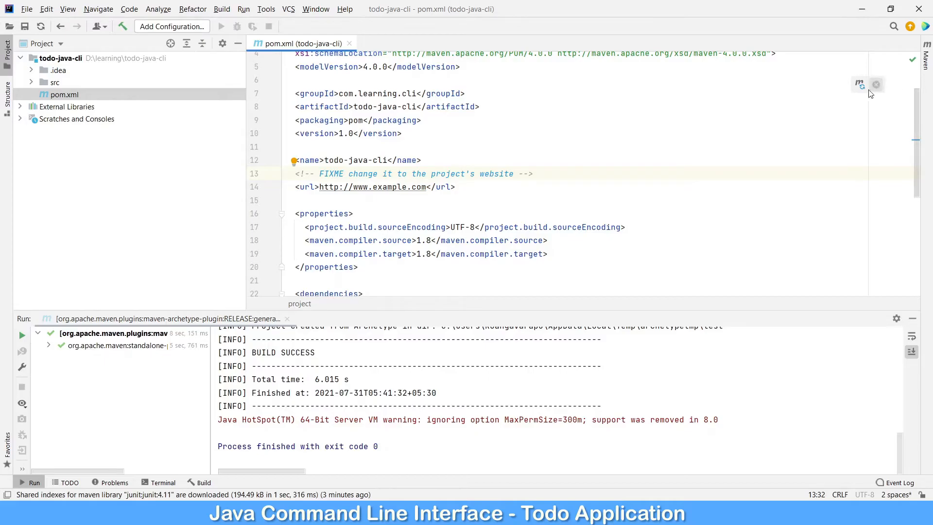
mouse_move(859, 84)
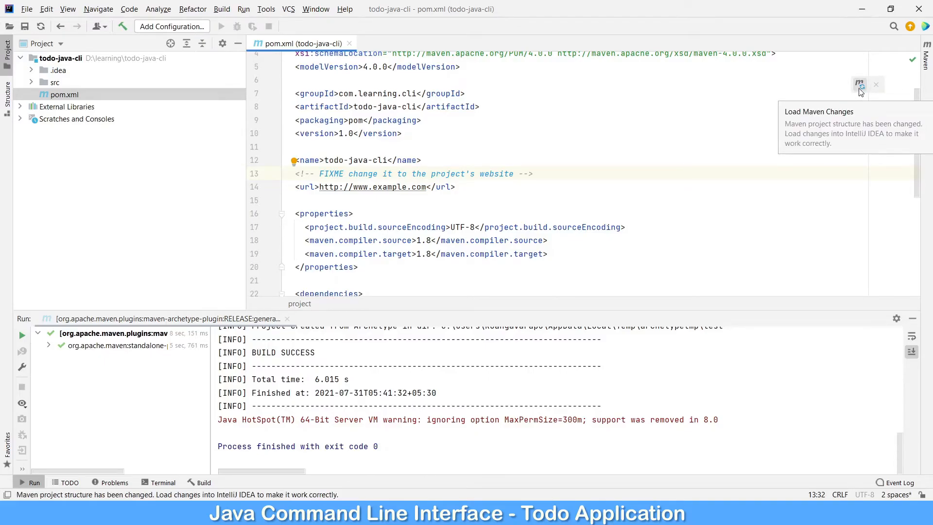
Step: Load the Maven changes from the edited pom.xml and select the src folder
left_click(858, 84)
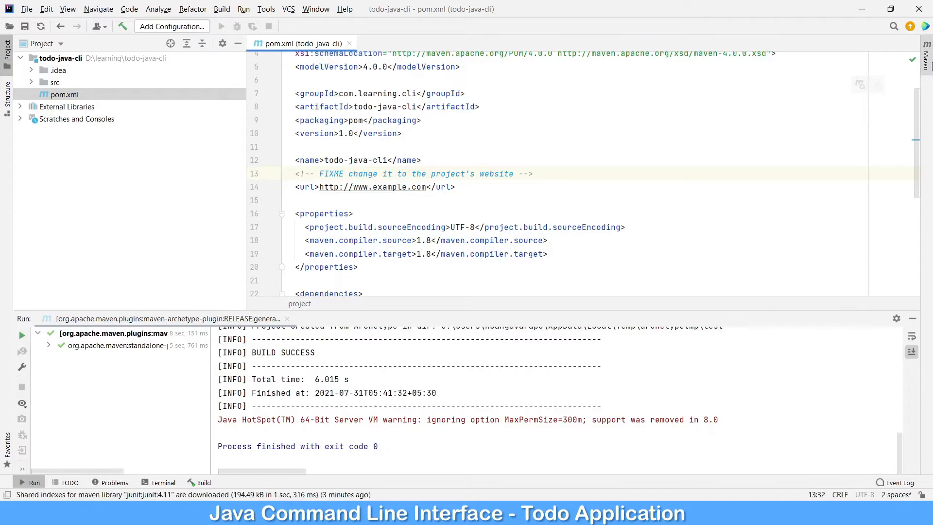
left_click(926, 65)
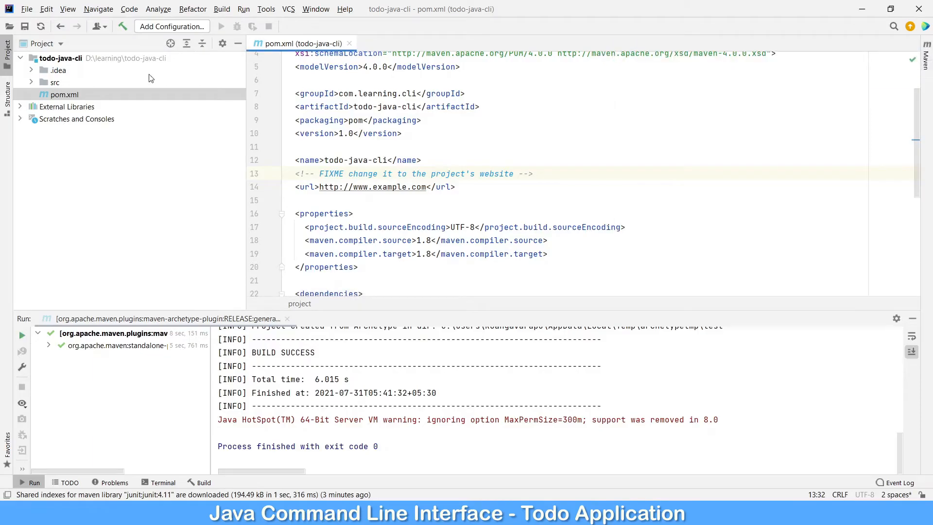
left_click(54, 82)
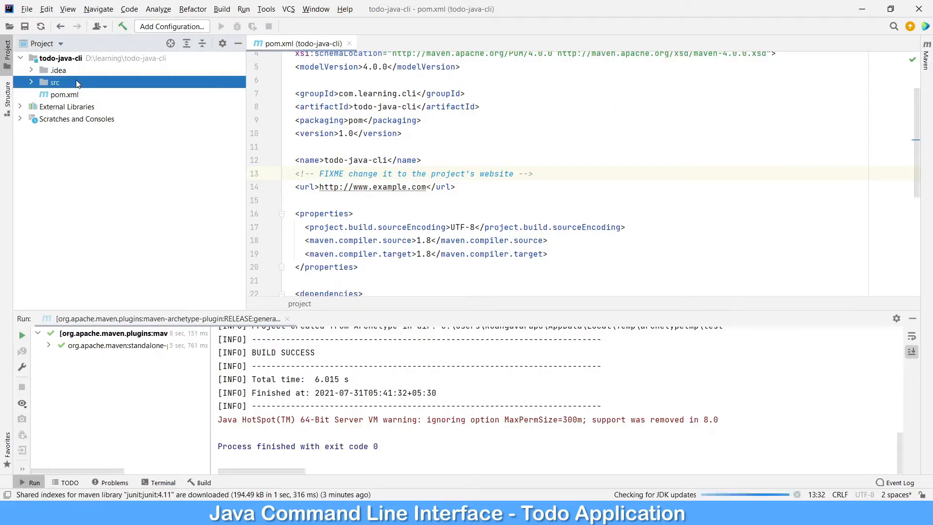
Step: Open App.java and launch a new App run configuration via Run > Run...
left_click(55, 82)
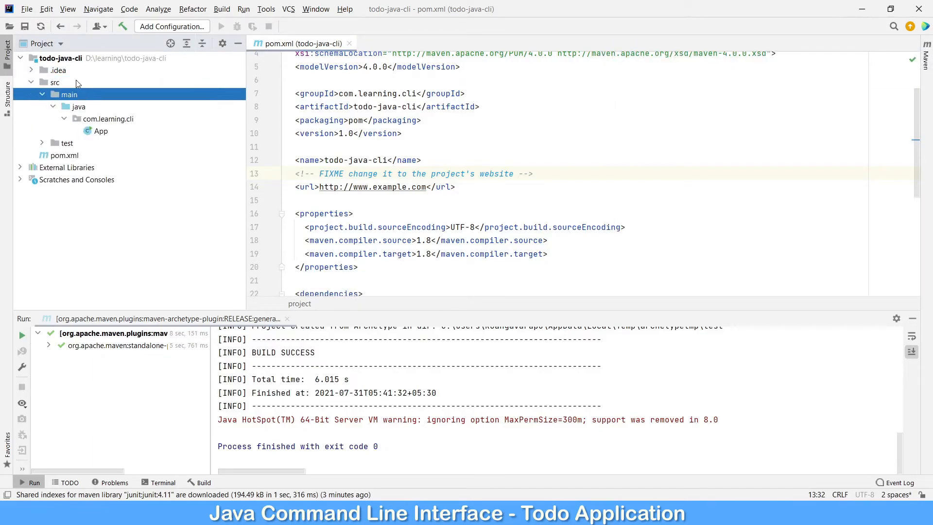
double_click(100, 131)
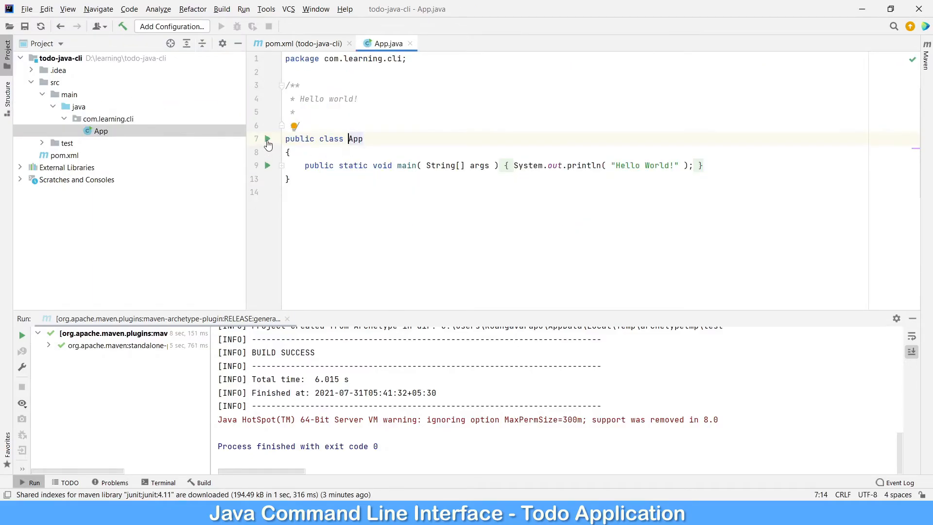
left_click(243, 9)
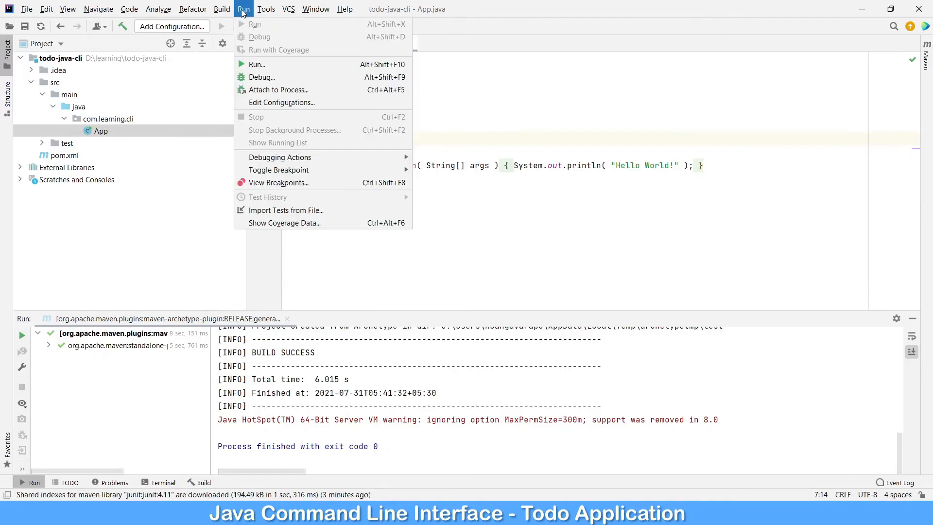
left_click(266, 8)
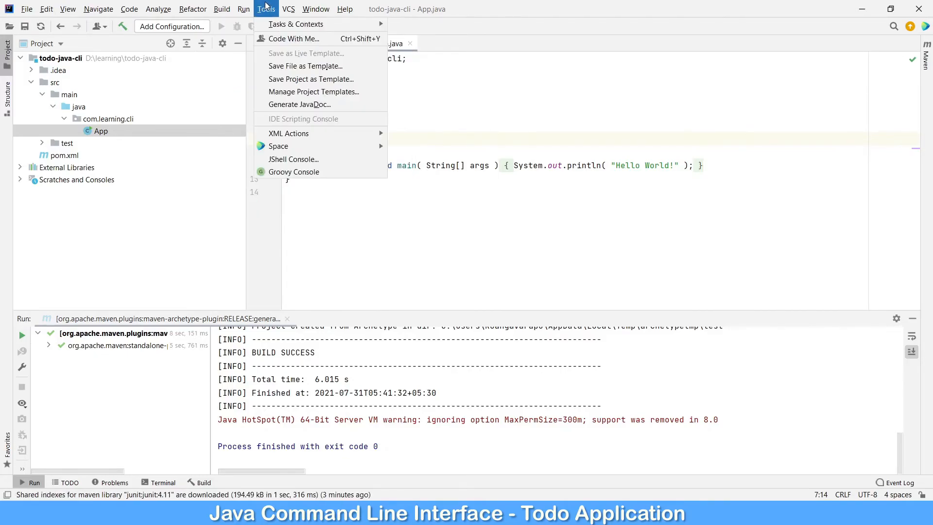
left_click(243, 9)
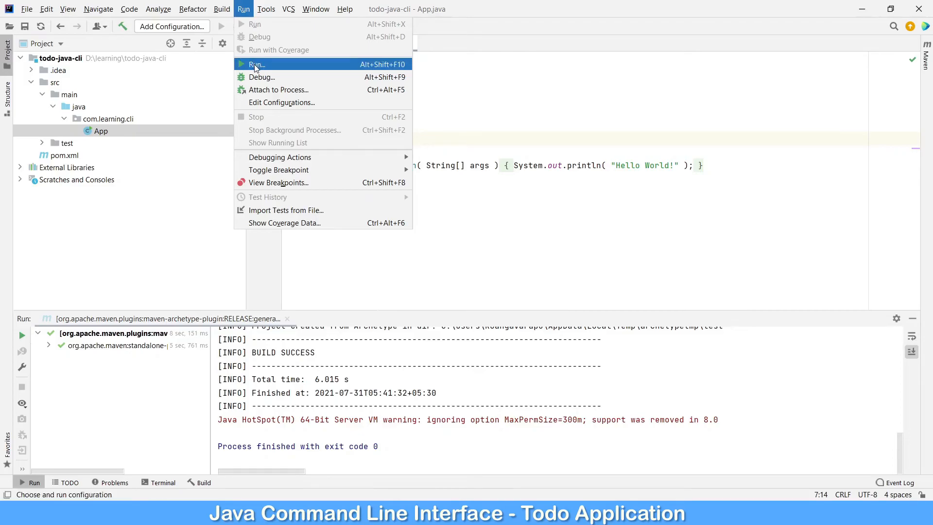
mouse_move(270, 65)
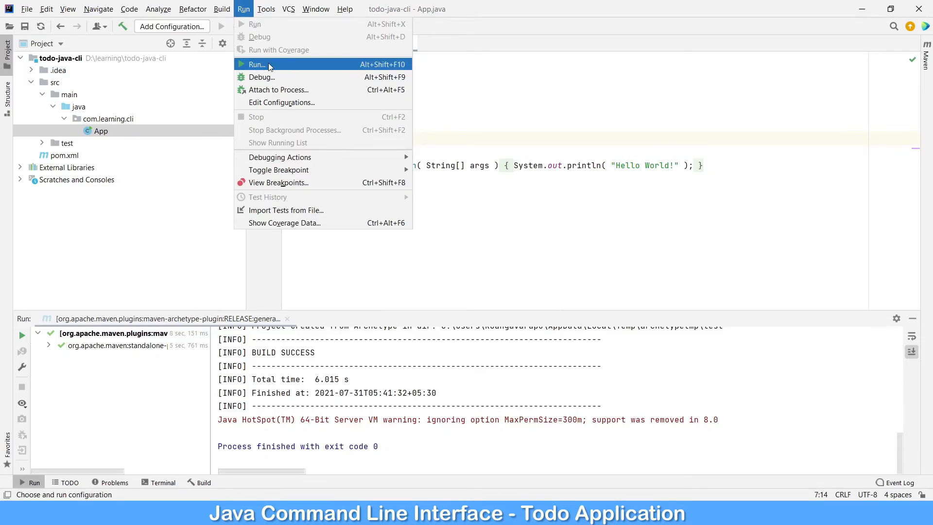
left_click(258, 64)
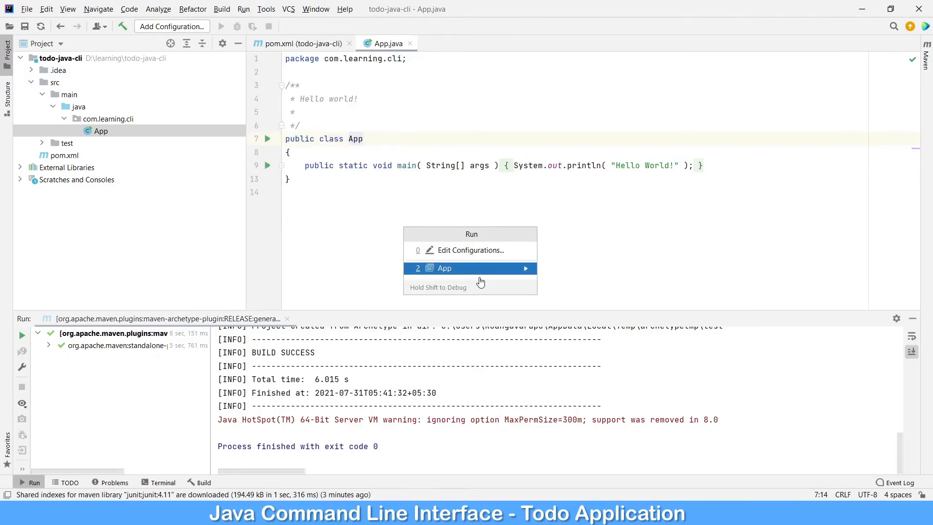
left_click(444, 268)
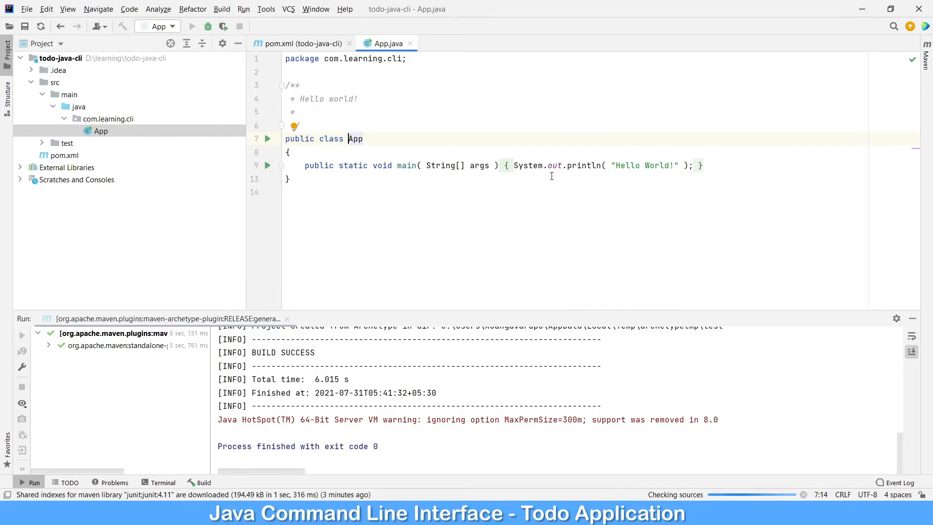
Step: Delete the failing com.learning.cli test package with AppTest and rebuild
left_click(455, 44)
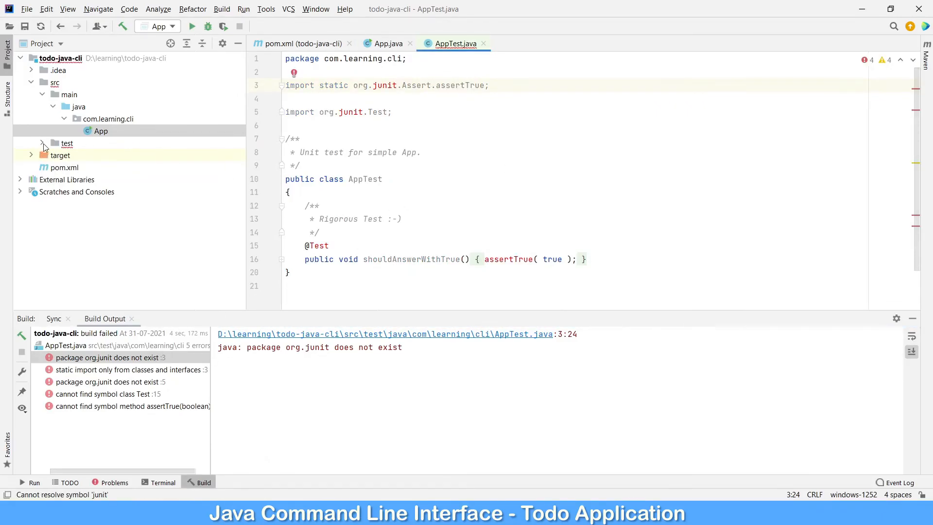
left_click(43, 144)
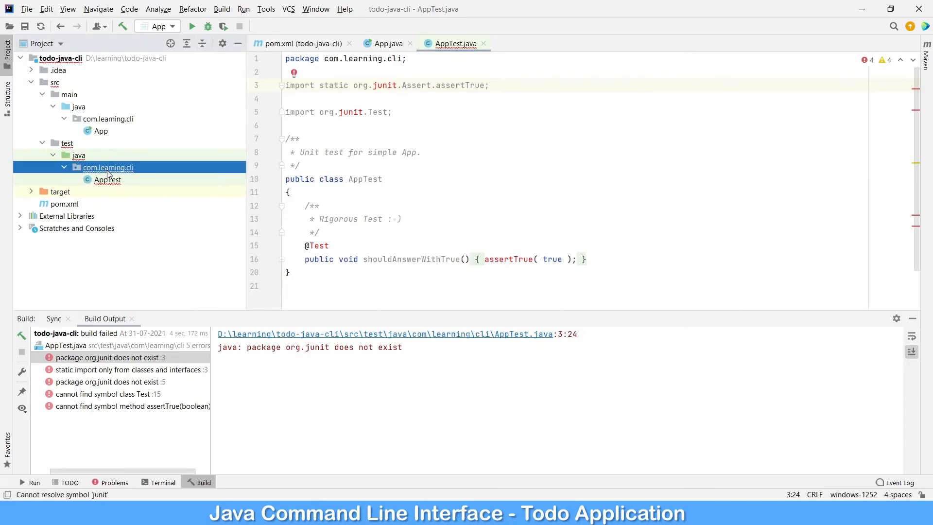
key("Delete")
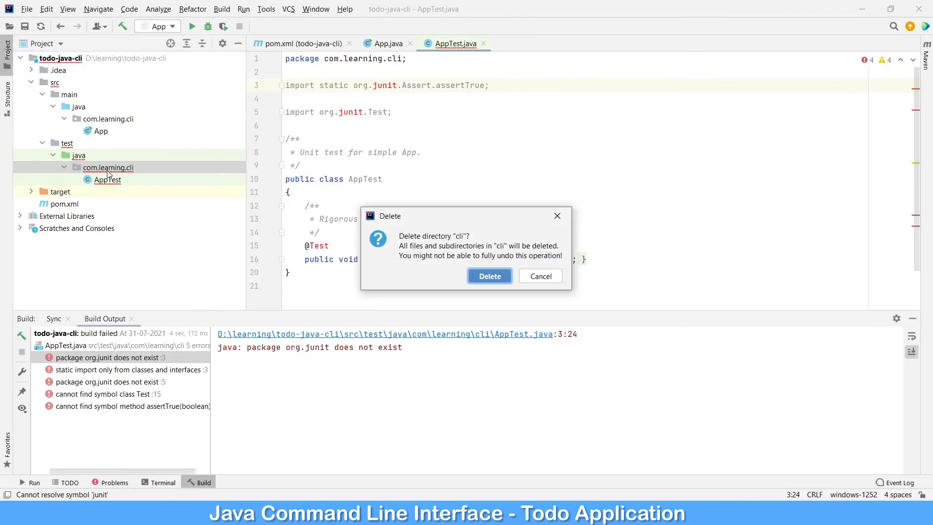
left_click(489, 275)
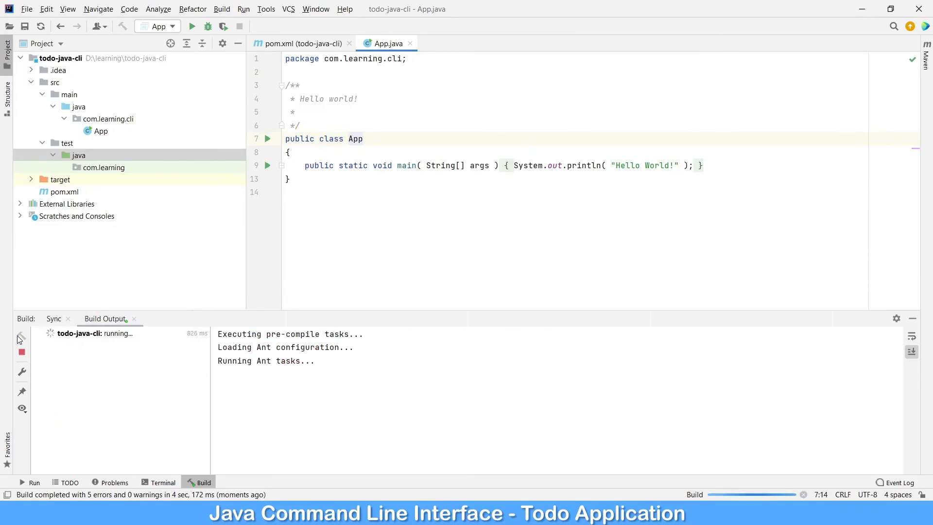
mouse_move(191, 26)
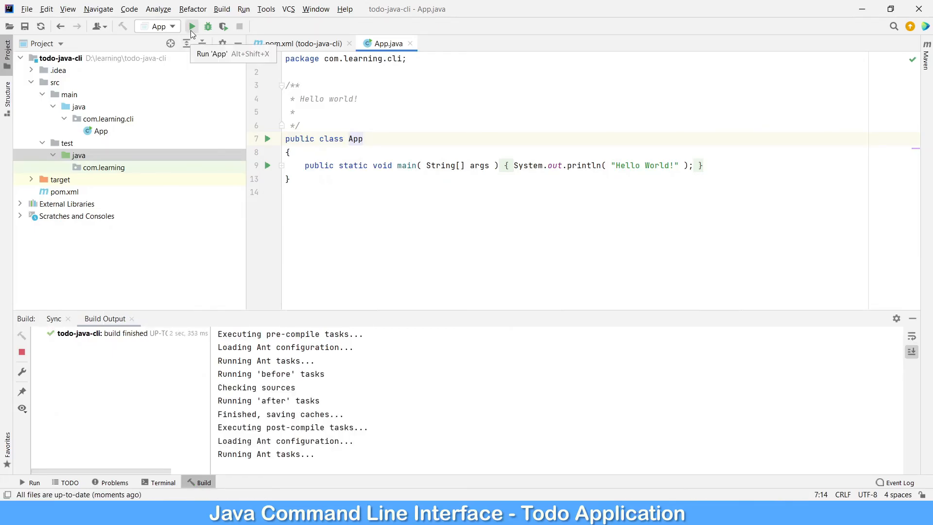
Step: Run App again so it prints Hello World! and exits with code 0
left_click(191, 27)
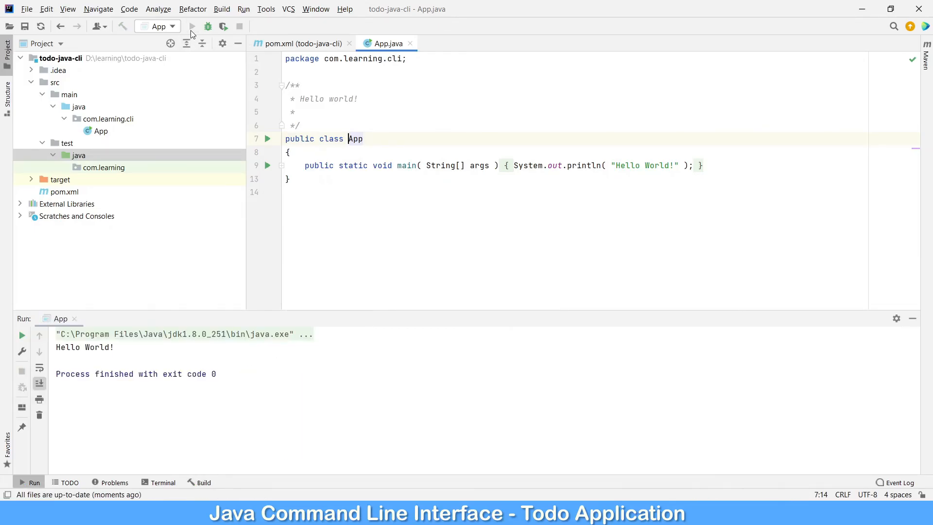